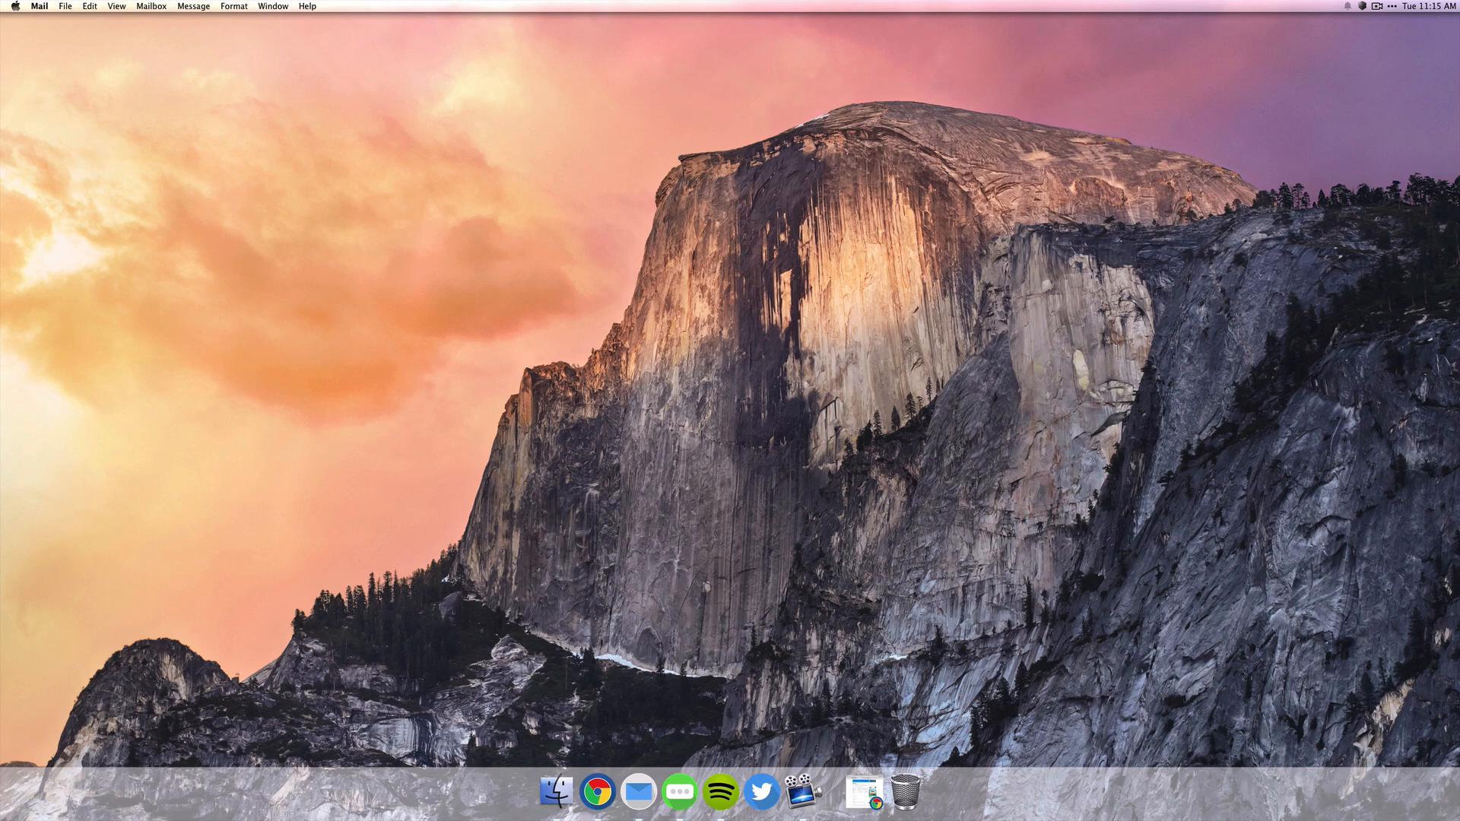
Step: Open Finder from the Dock to reach the Downloads folder containing cDock 2
click(595, 810)
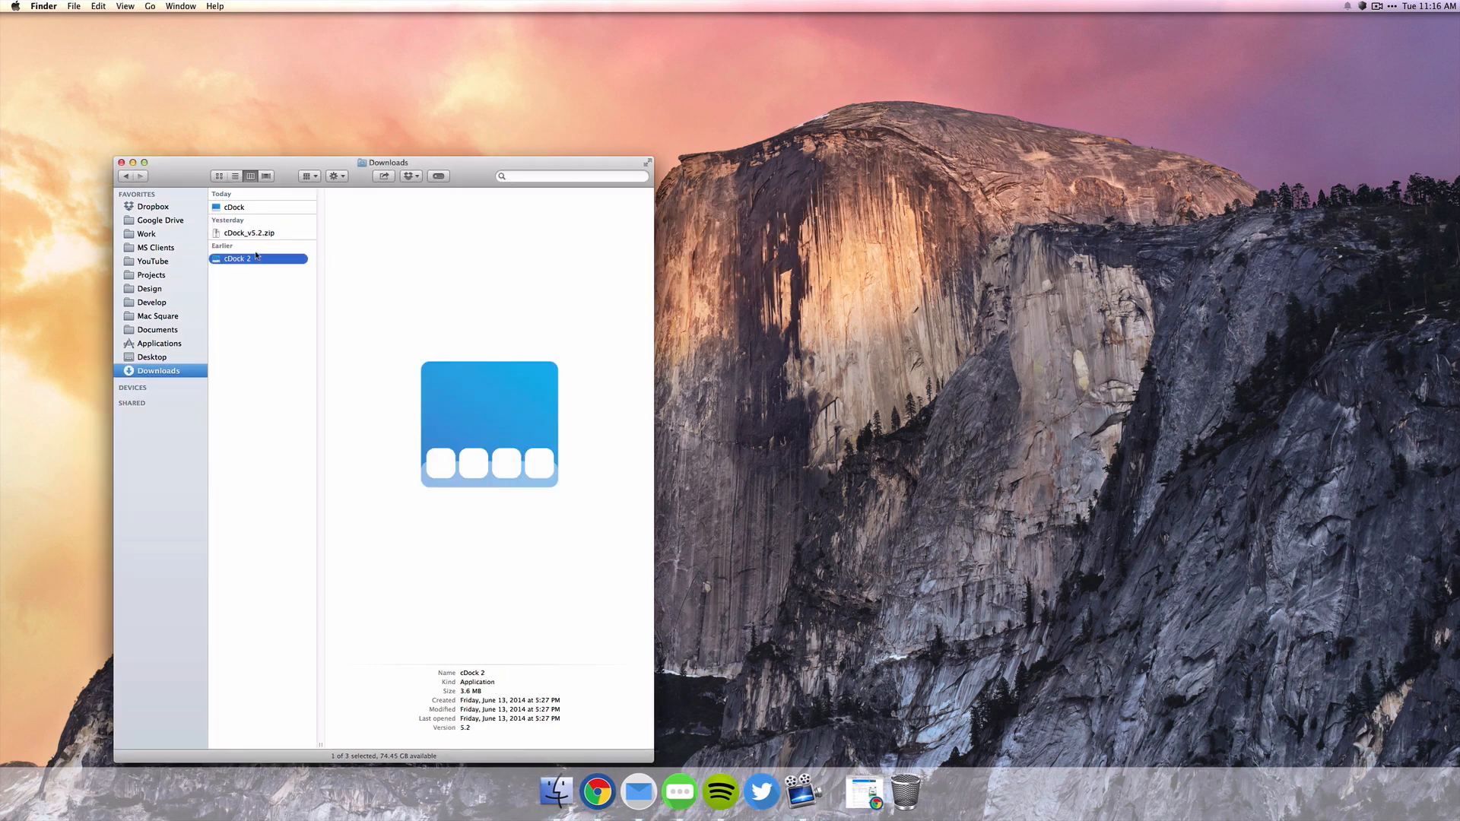
Step: Launch cDock 2 and set the installer action to Install Pre-Made dock
double_click(237, 258)
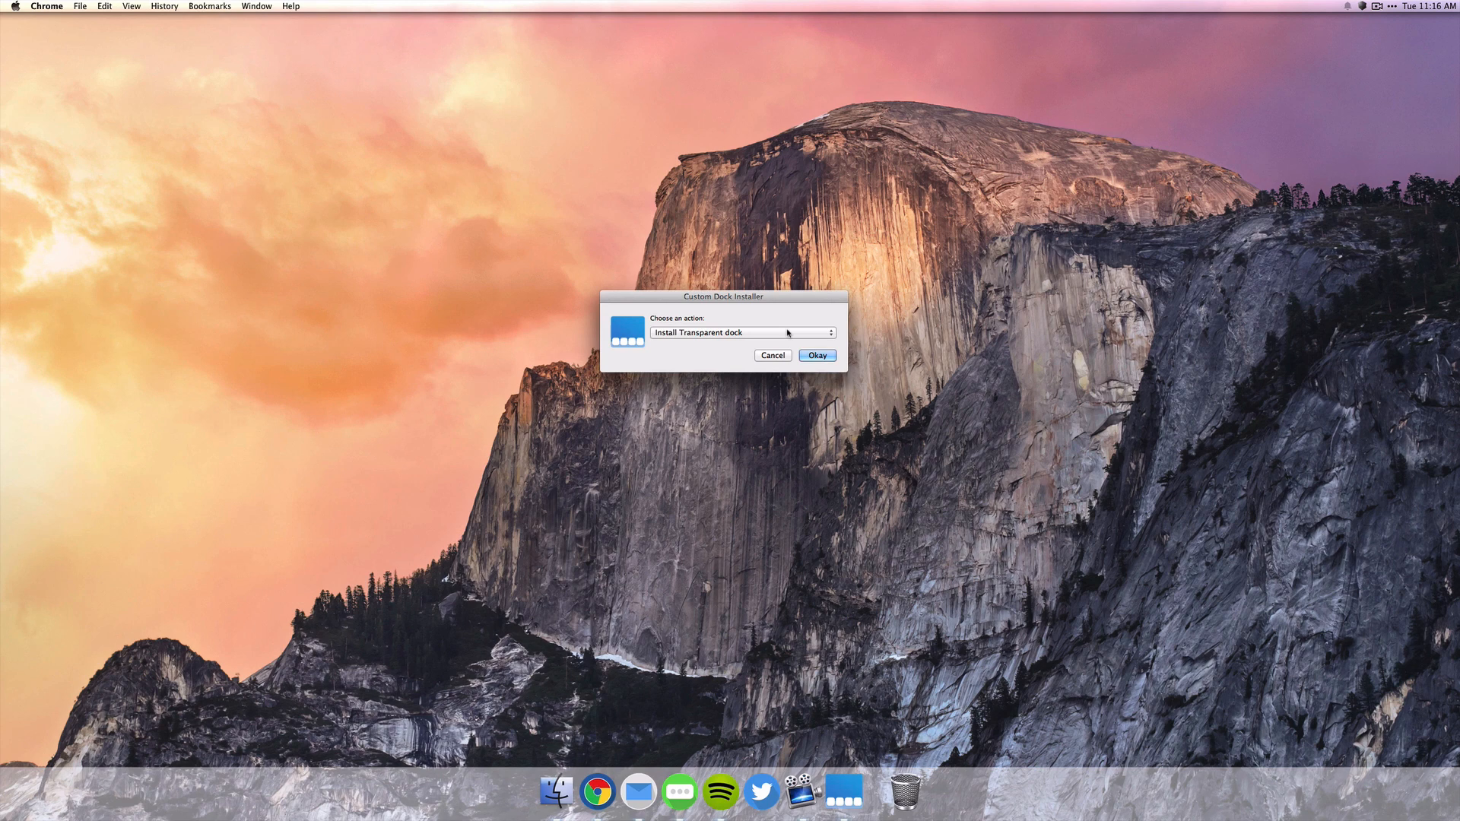
click(742, 333)
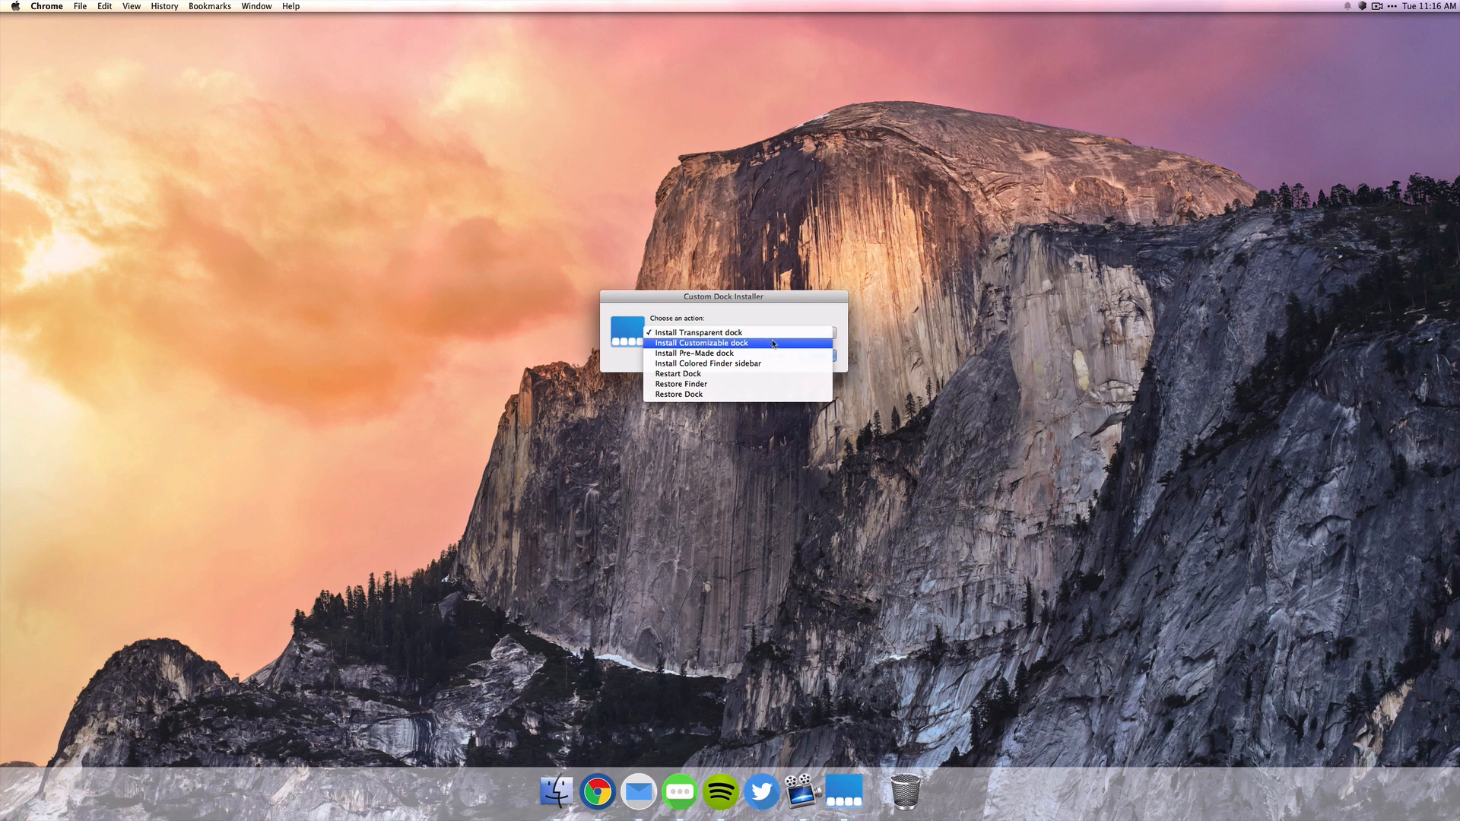
mouse_move(768, 357)
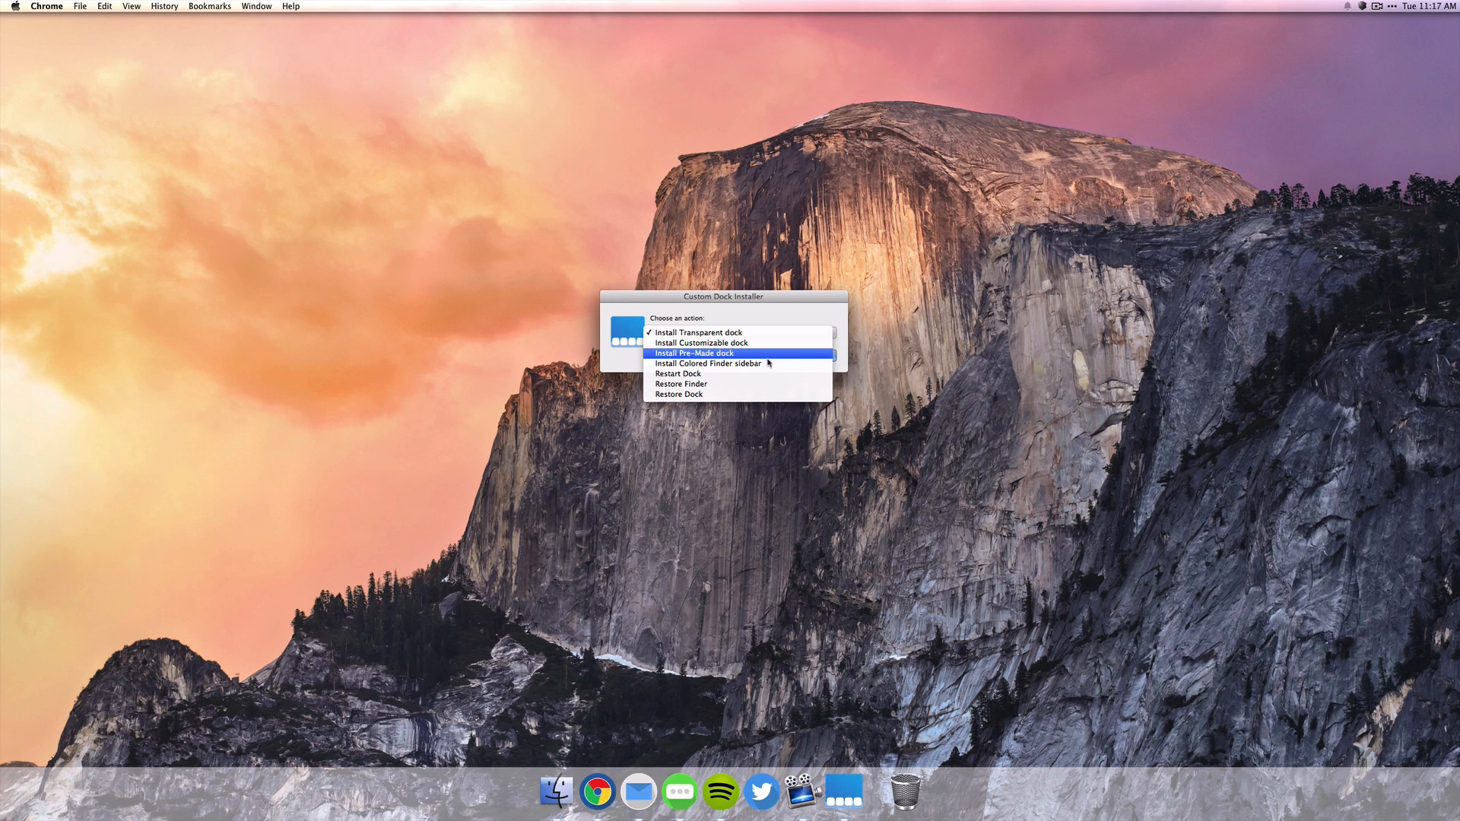
mouse_move(768, 366)
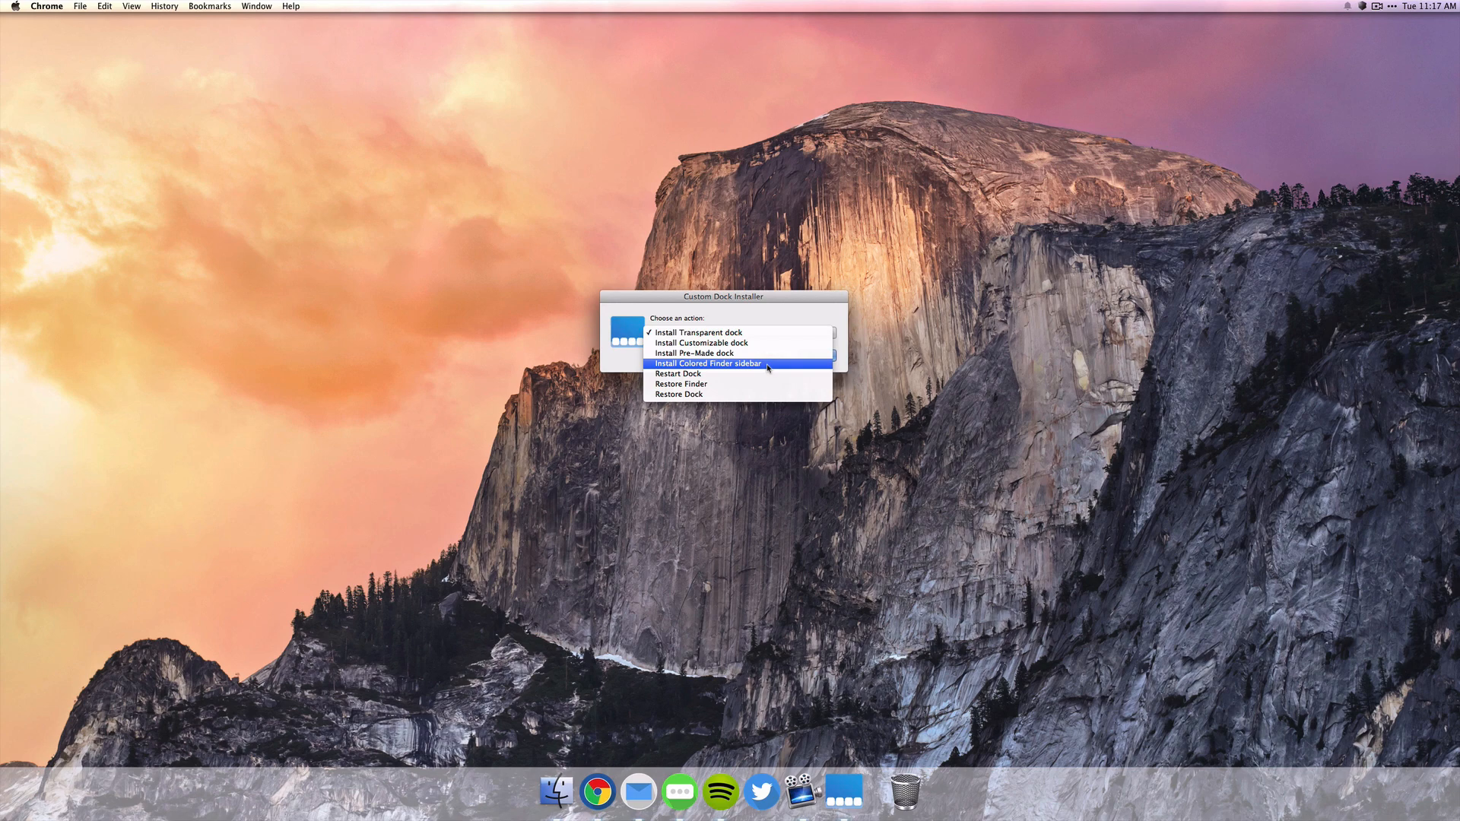
mouse_move(764, 385)
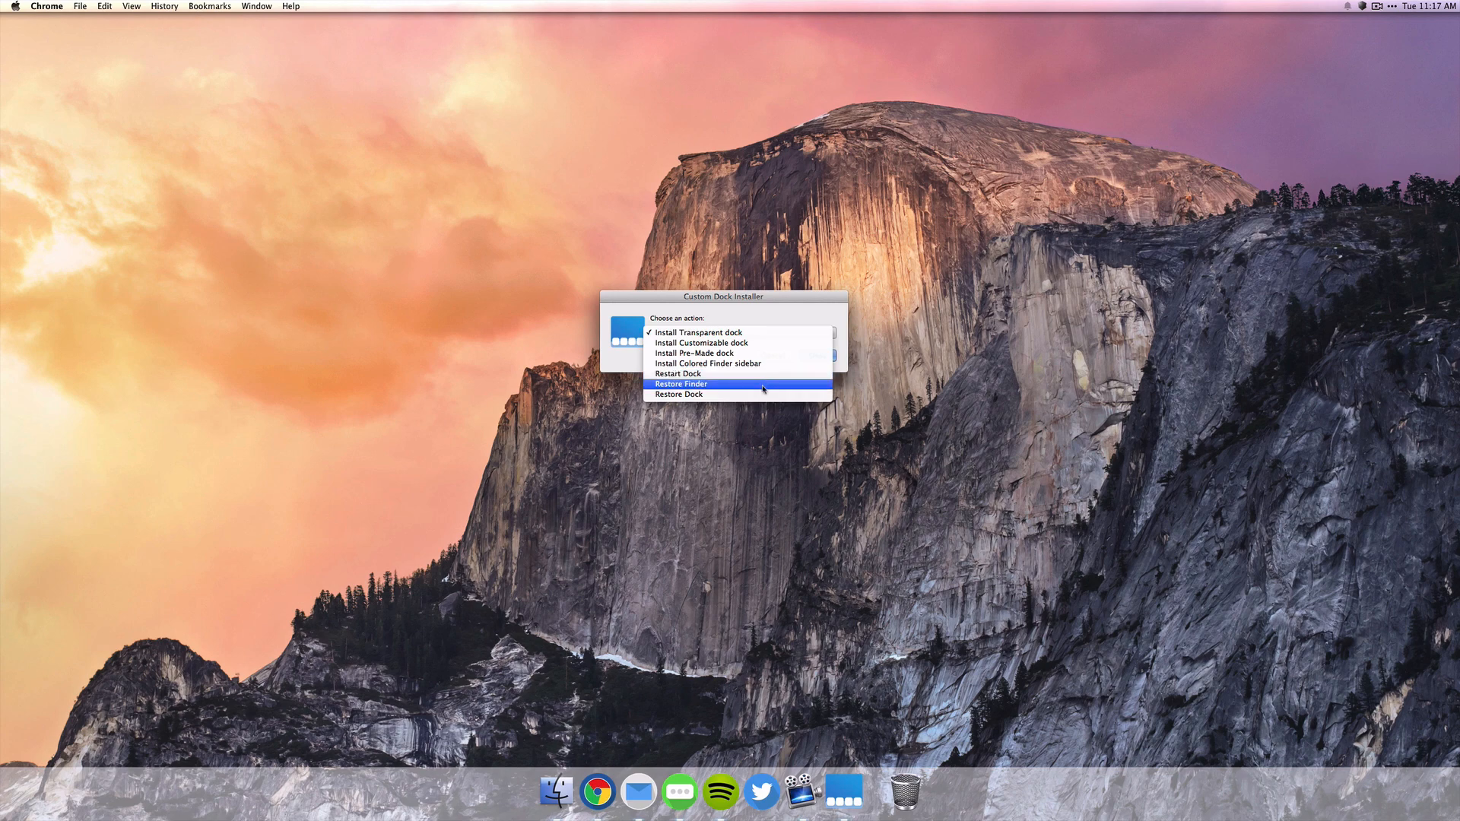
mouse_move(760, 397)
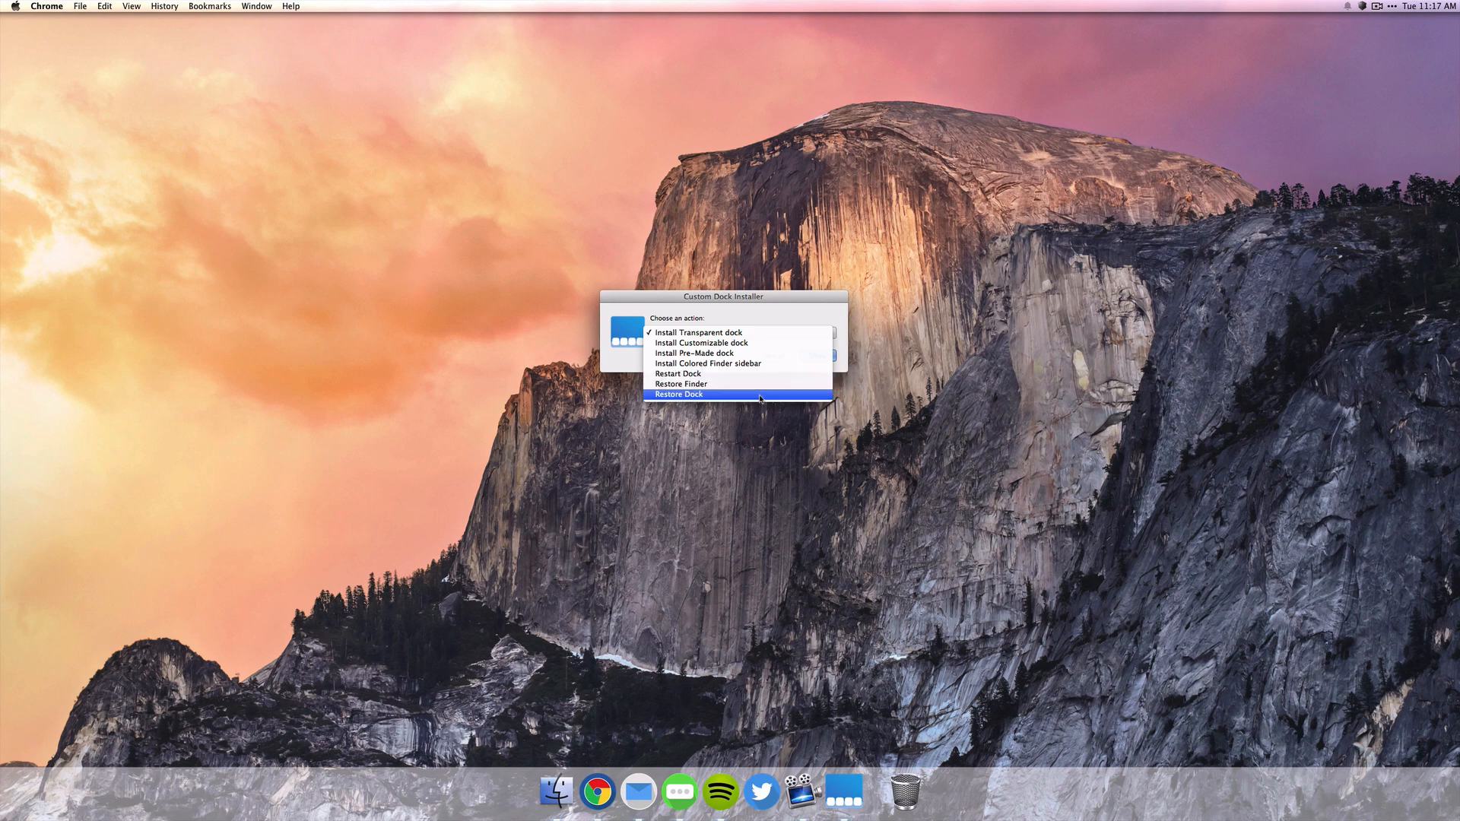
click(695, 353)
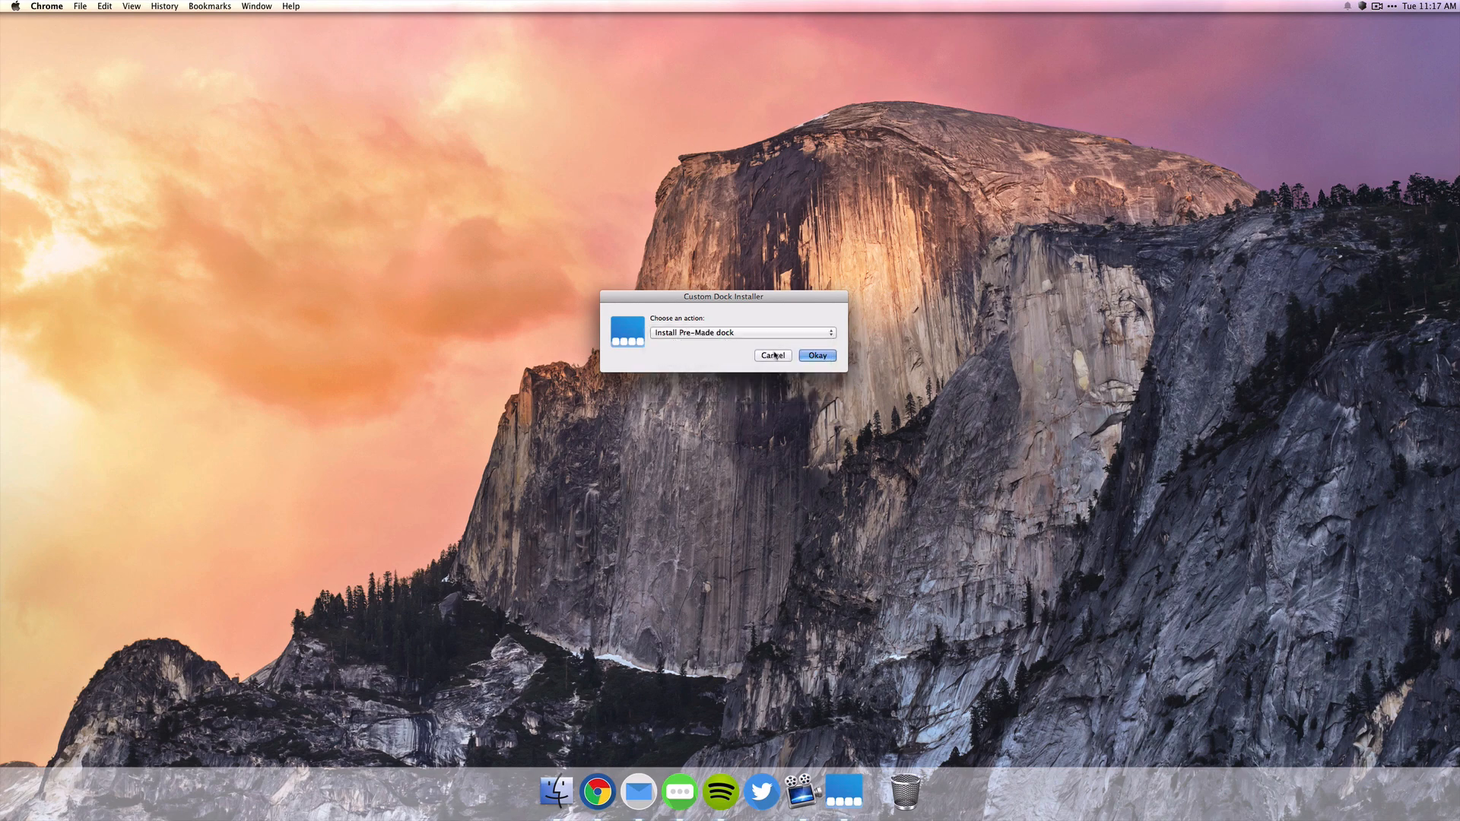
Step: Confirm with Okay and open the 10.8 file from the premade folder
click(818, 355)
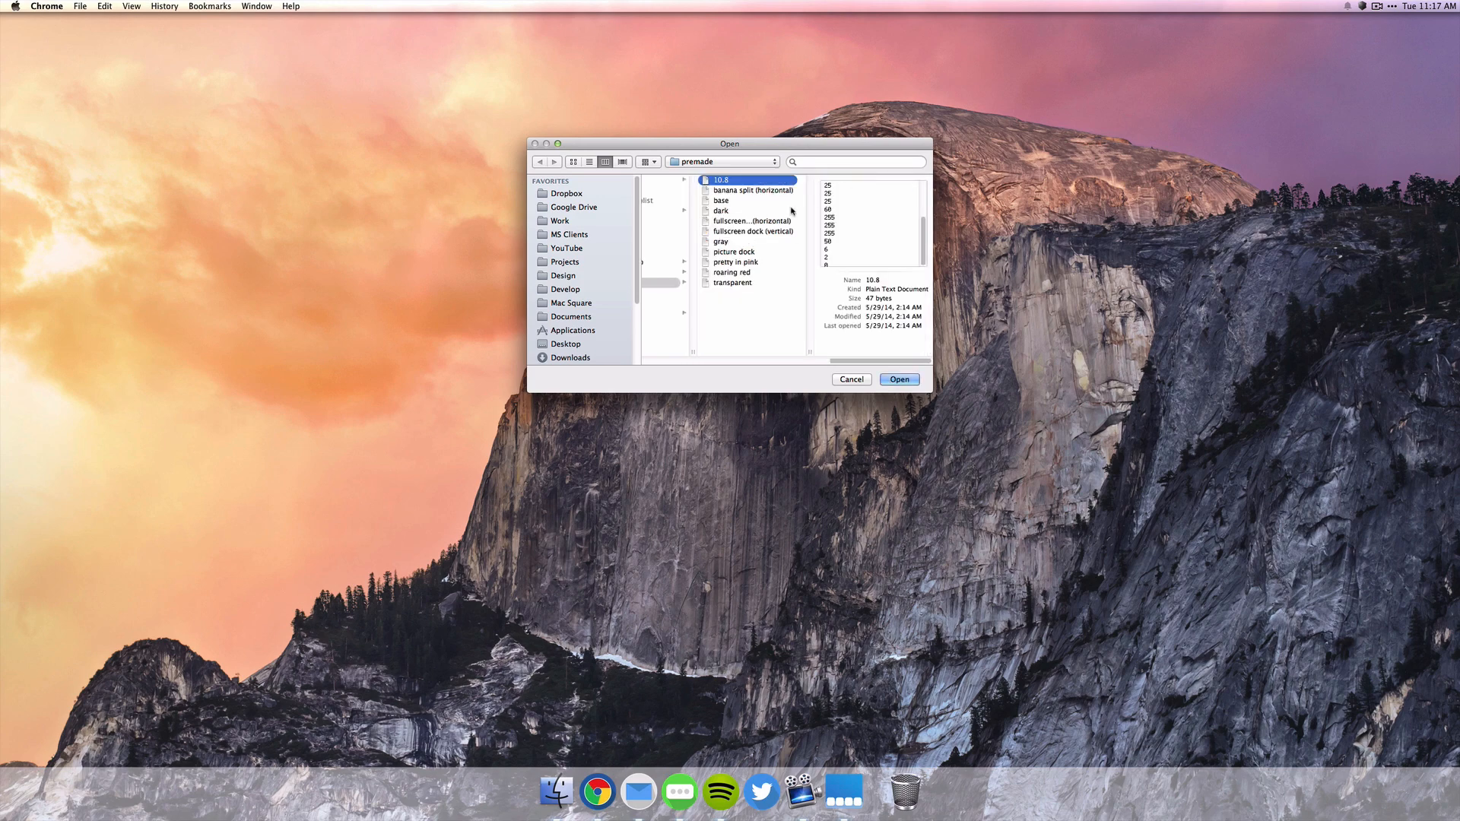
mouse_move(779, 220)
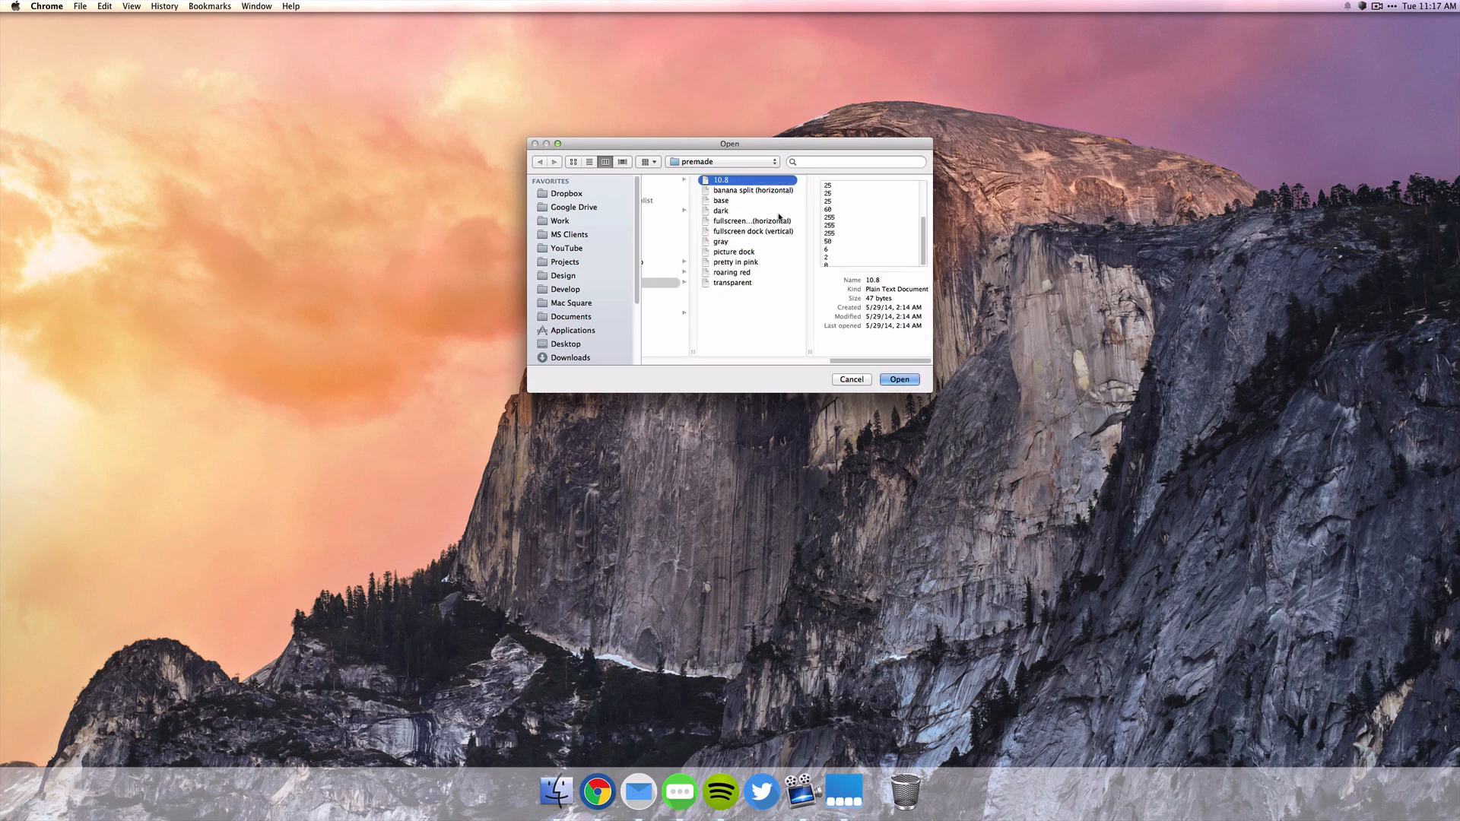
mouse_move(892, 379)
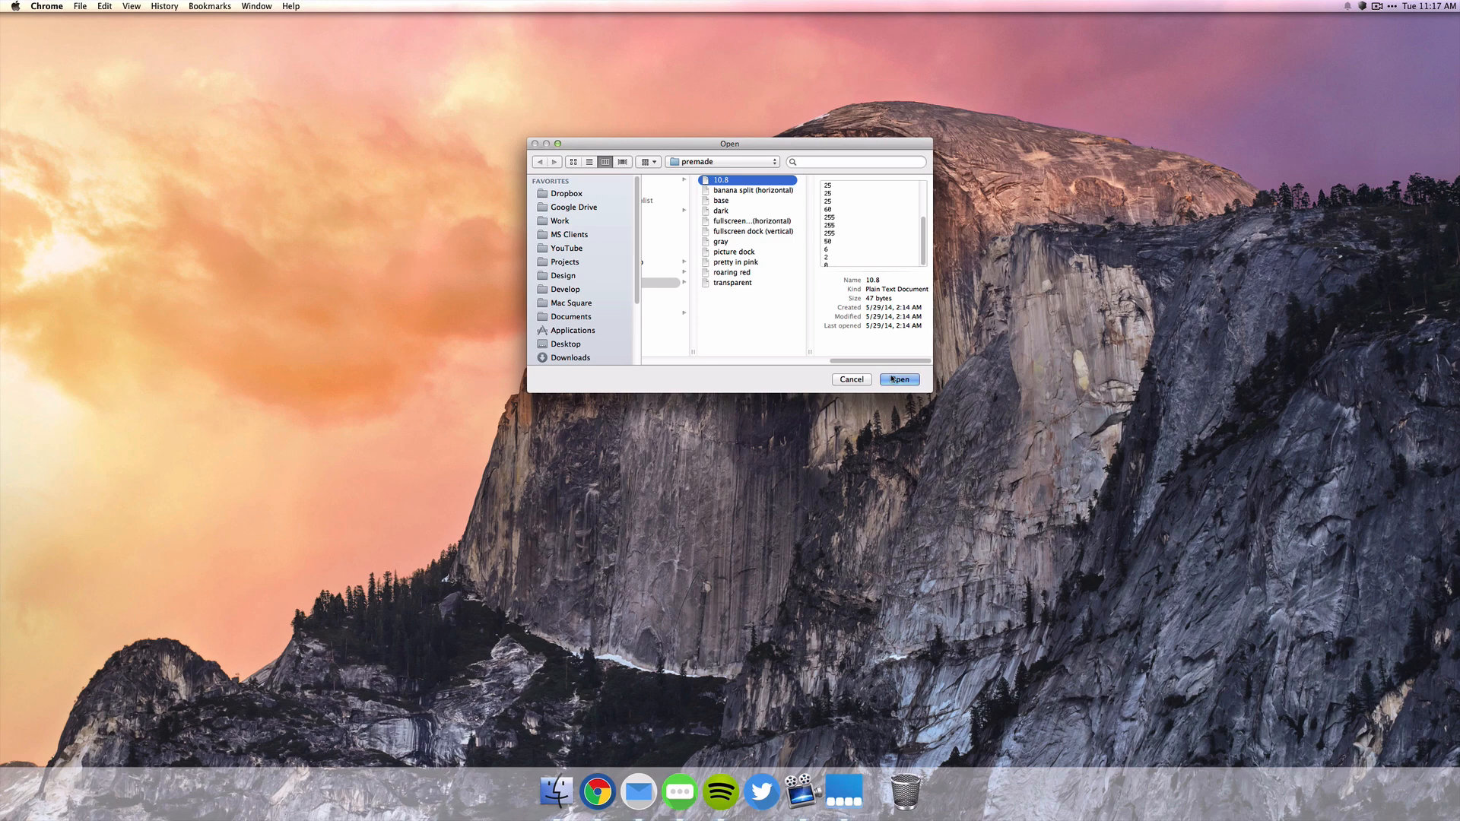
click(899, 379)
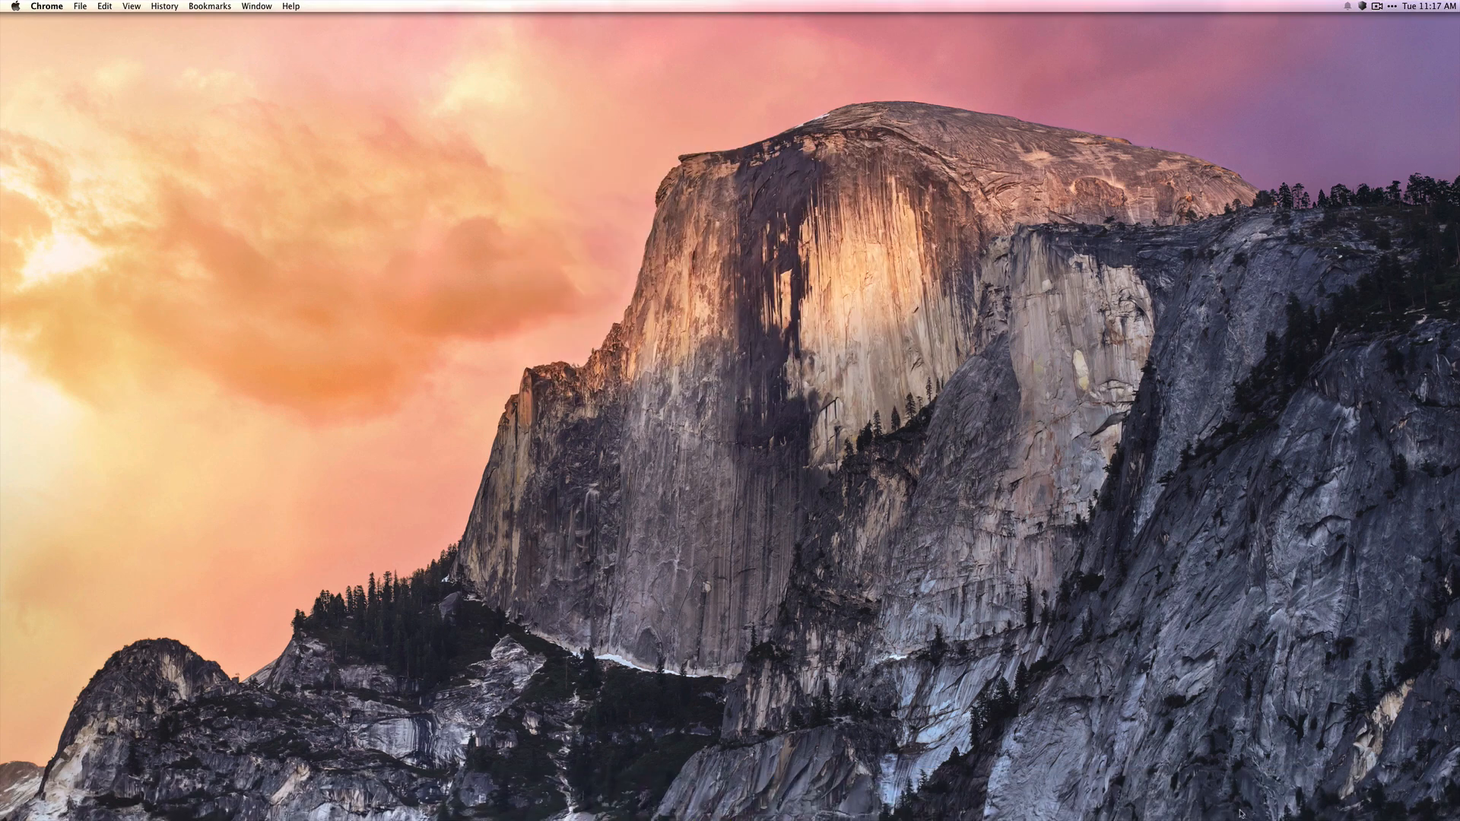
mouse_move(1241, 812)
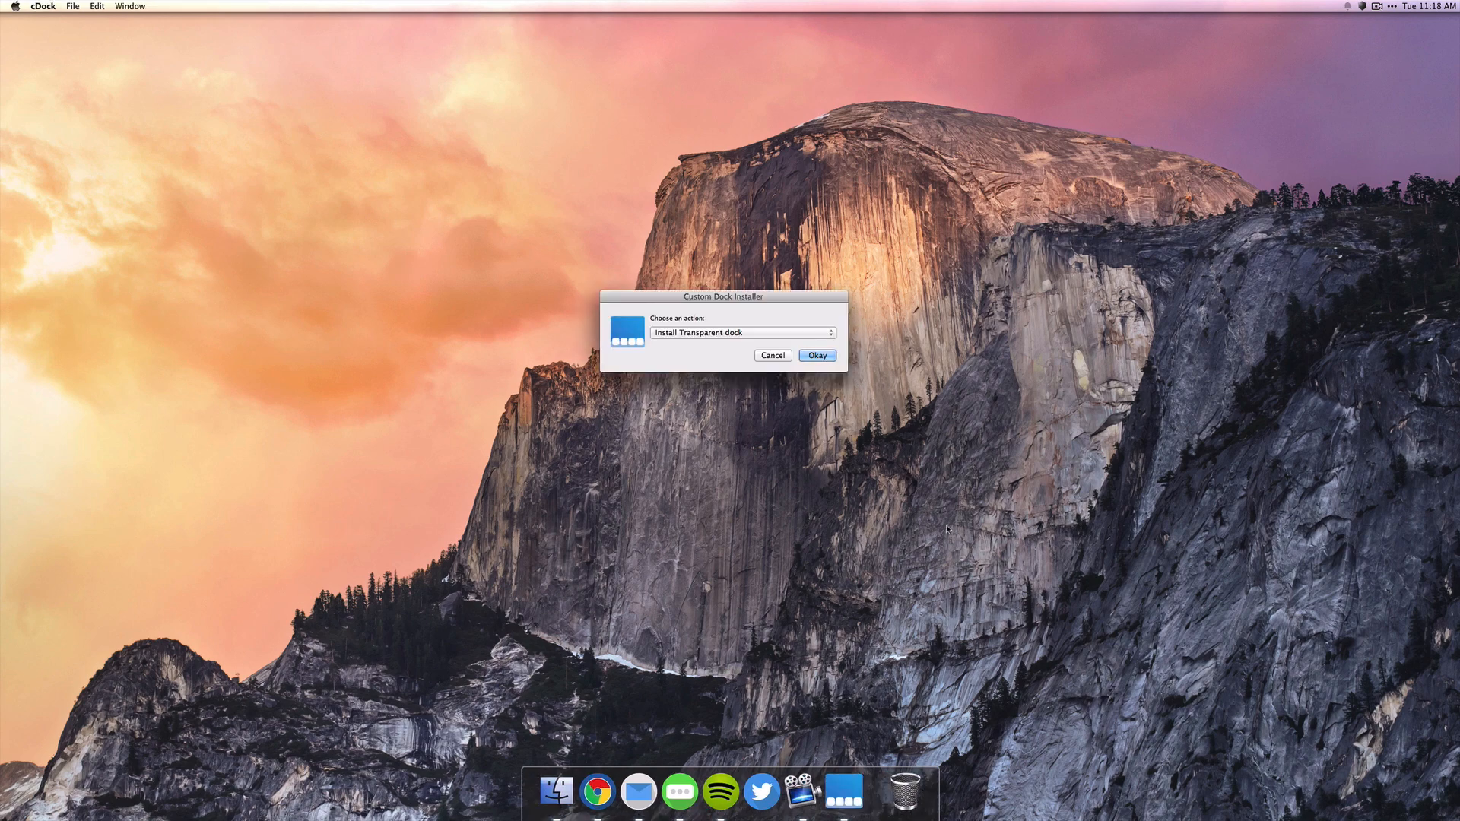
Step: Choose Install Pre-Made dock again and open a different premade style file
click(744, 332)
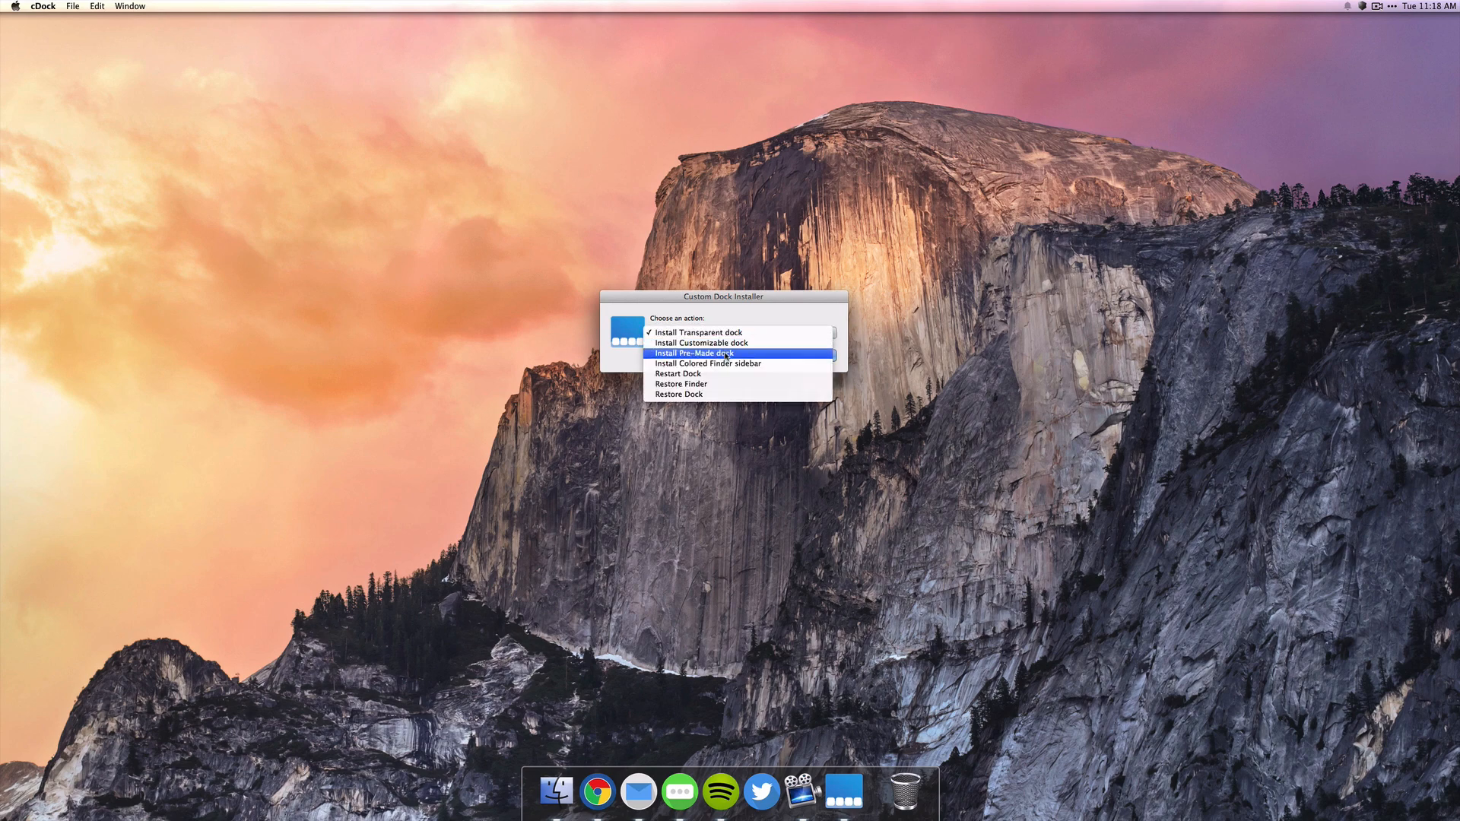
click(699, 354)
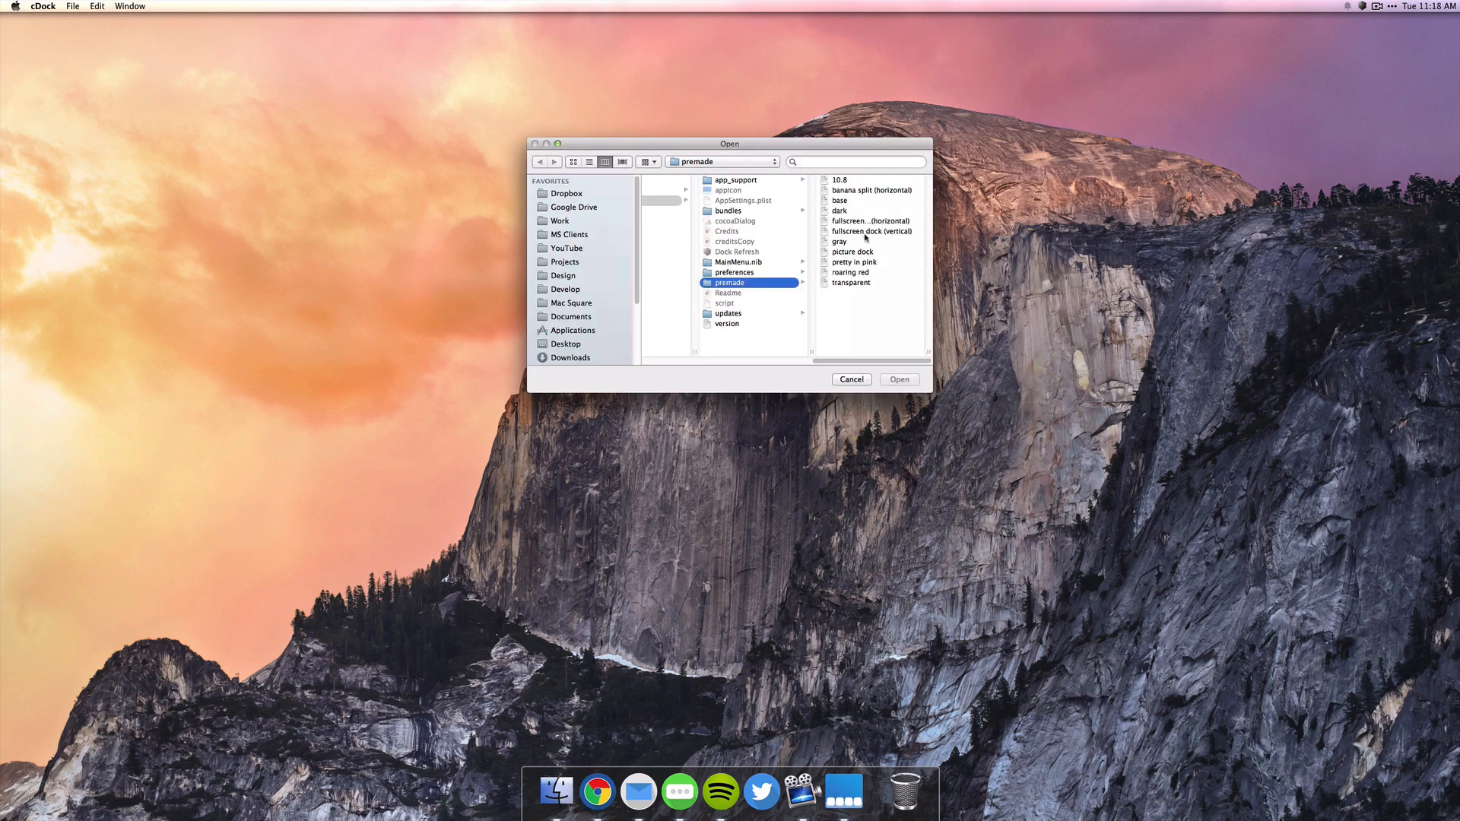
click(739, 221)
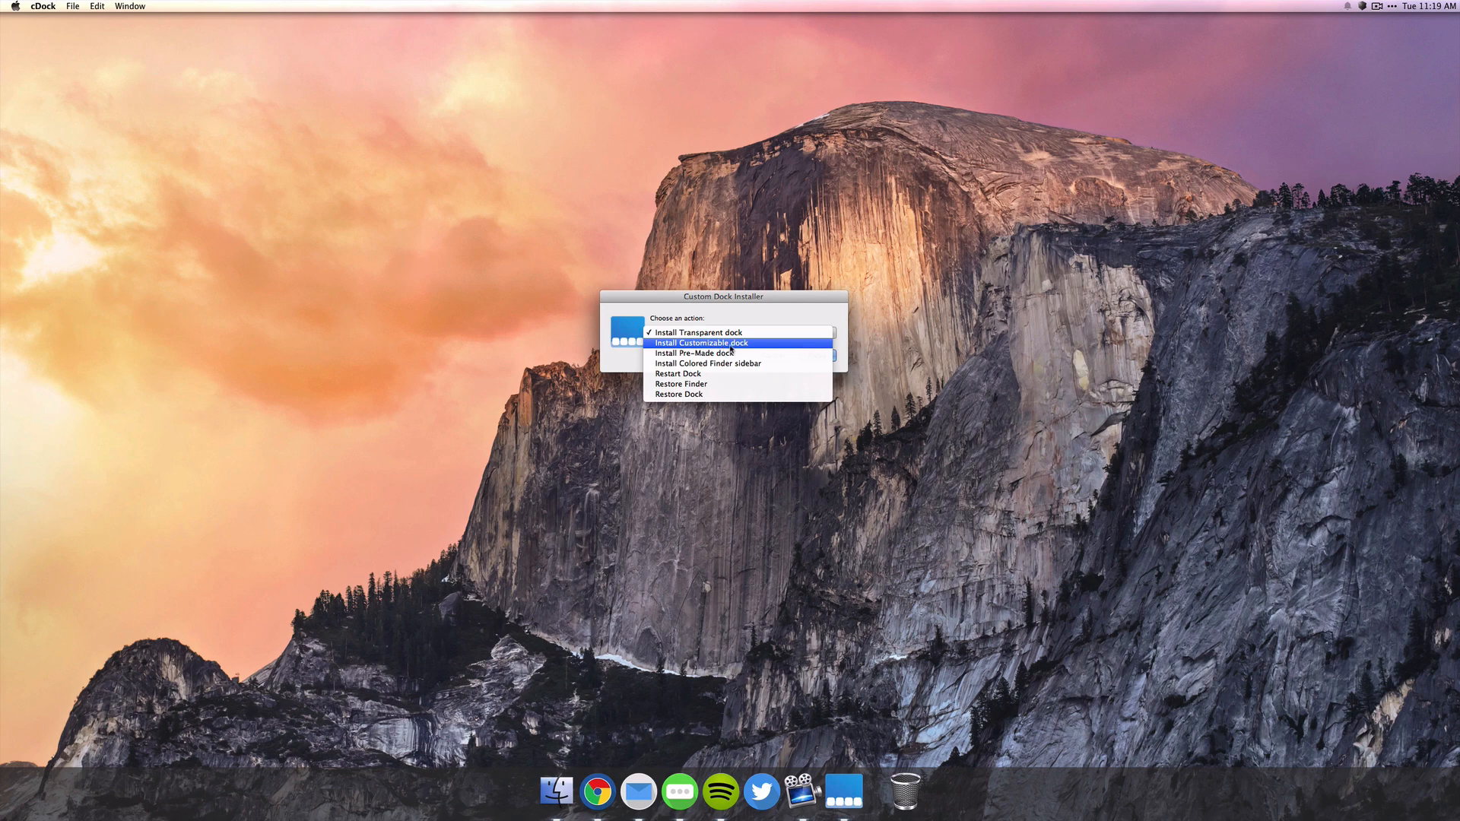
Step: Choose Install Customizable dock and confirm with Okay
click(729, 343)
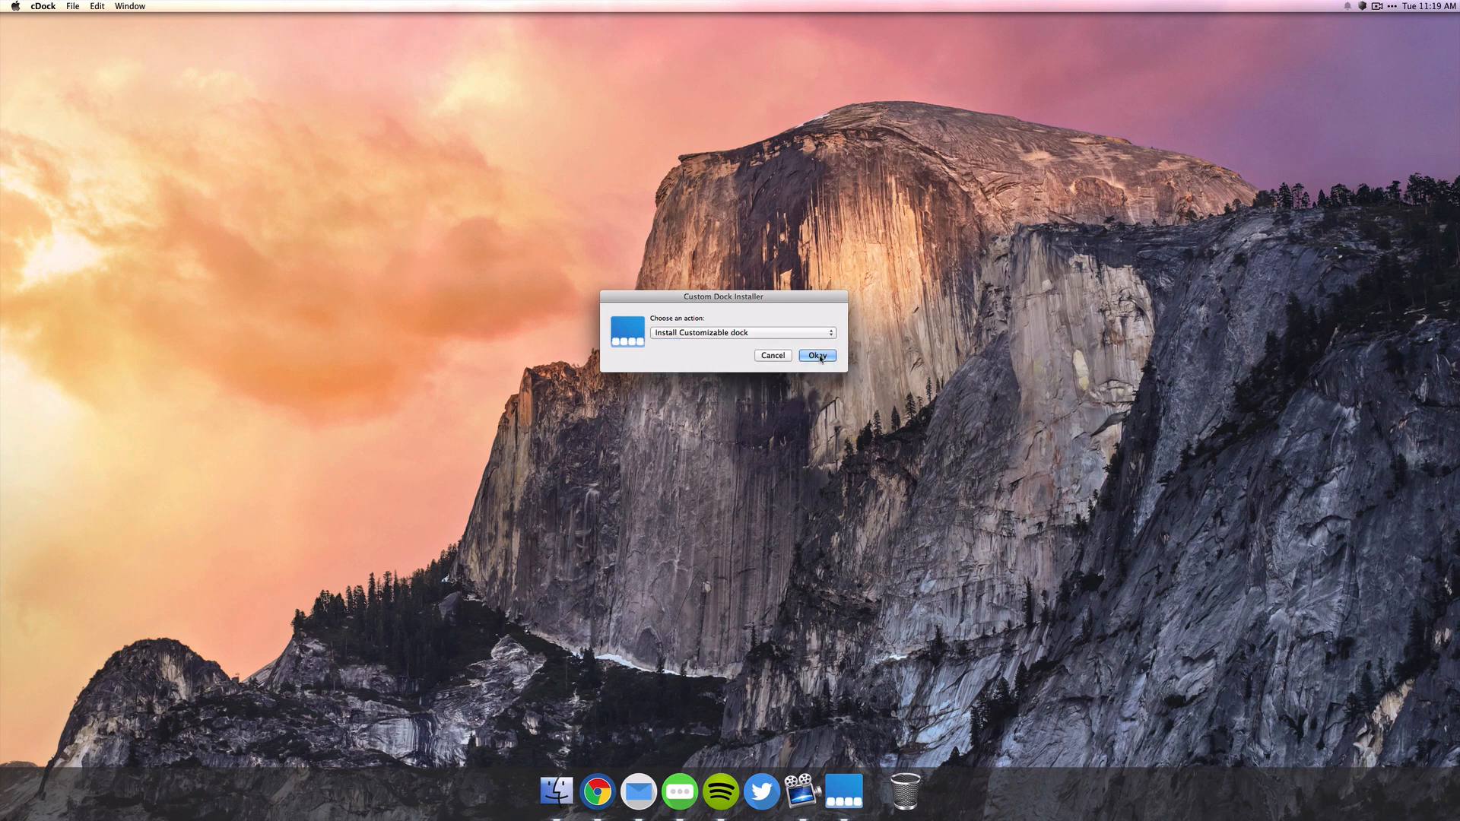
click(817, 355)
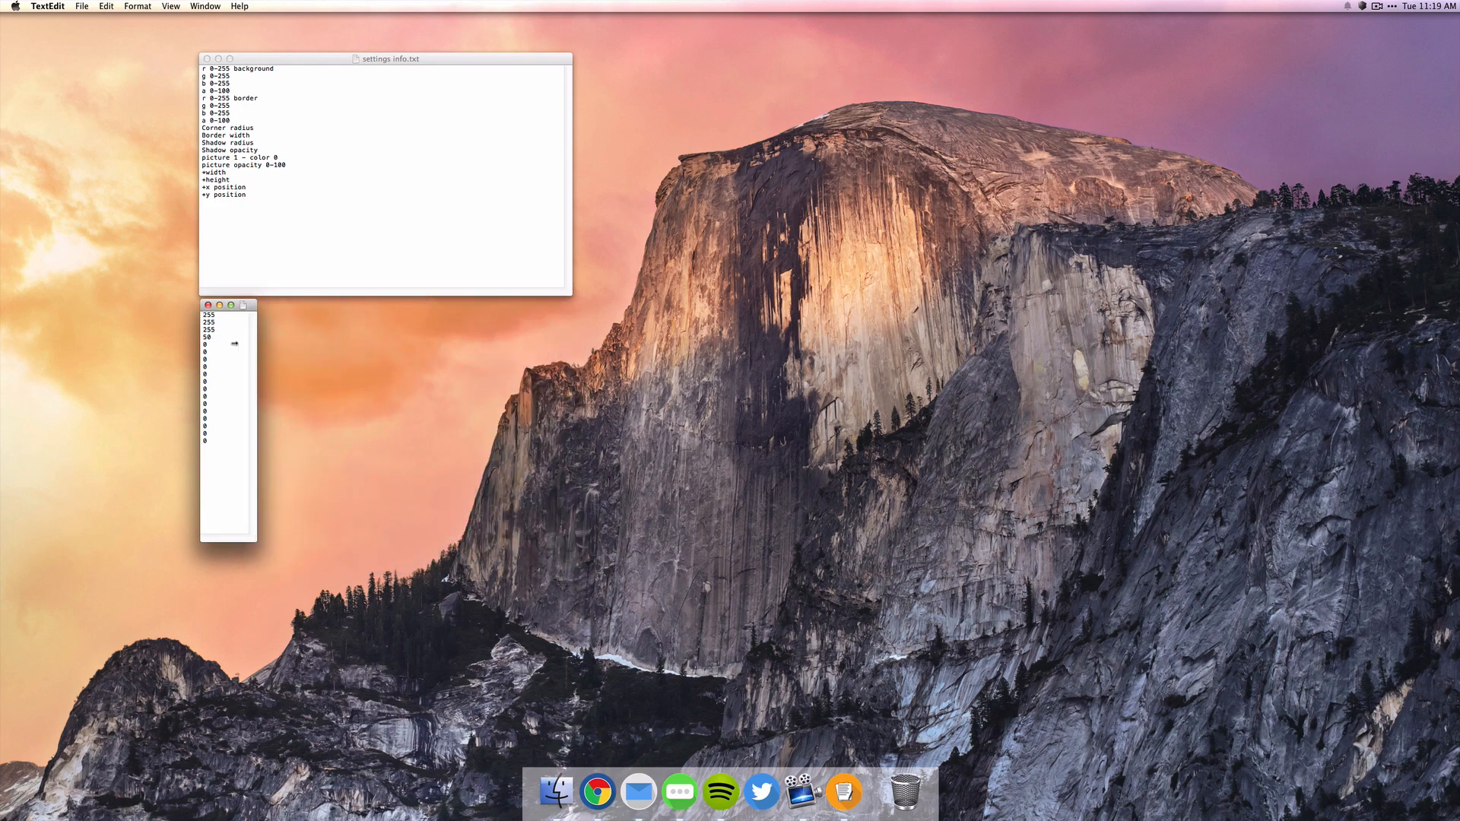
Step: Drag the settings info.txt window next to the values window
drag(390, 57, 485, 282)
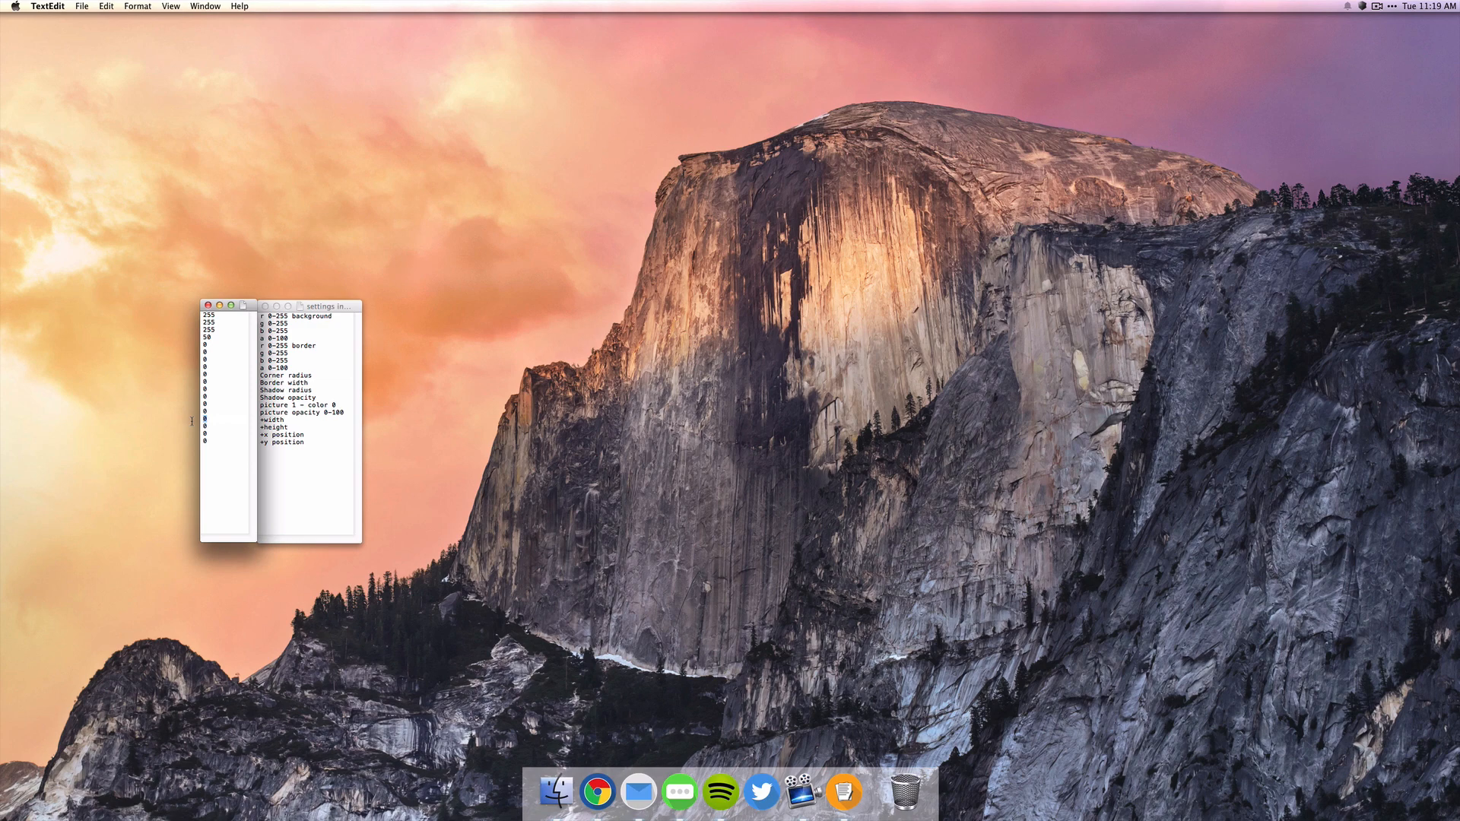
Step: Enter 2560, -1200 and background alpha 80 in the values file, then apply to the Dock
text(2560)
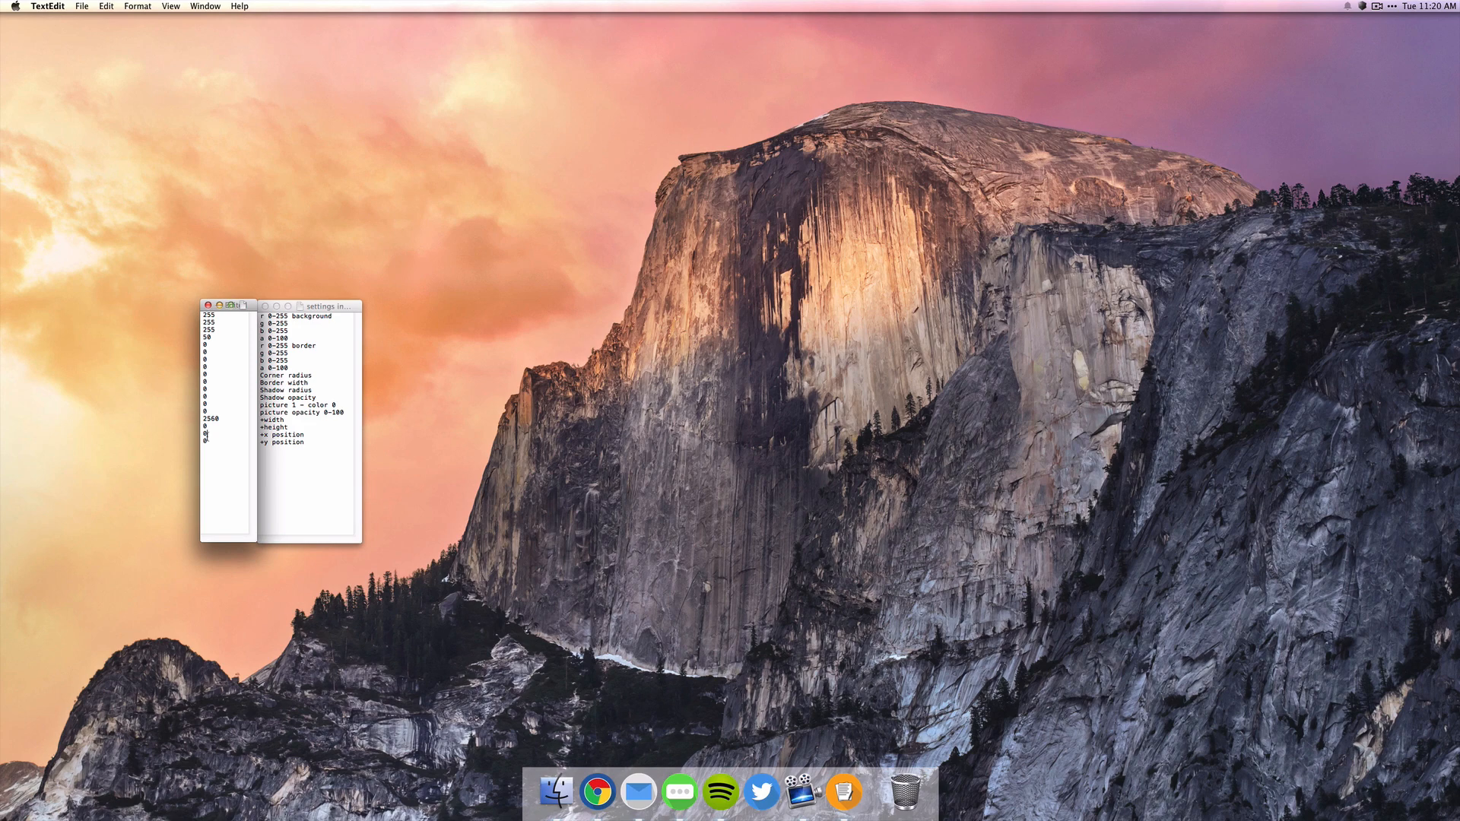
text(1200)
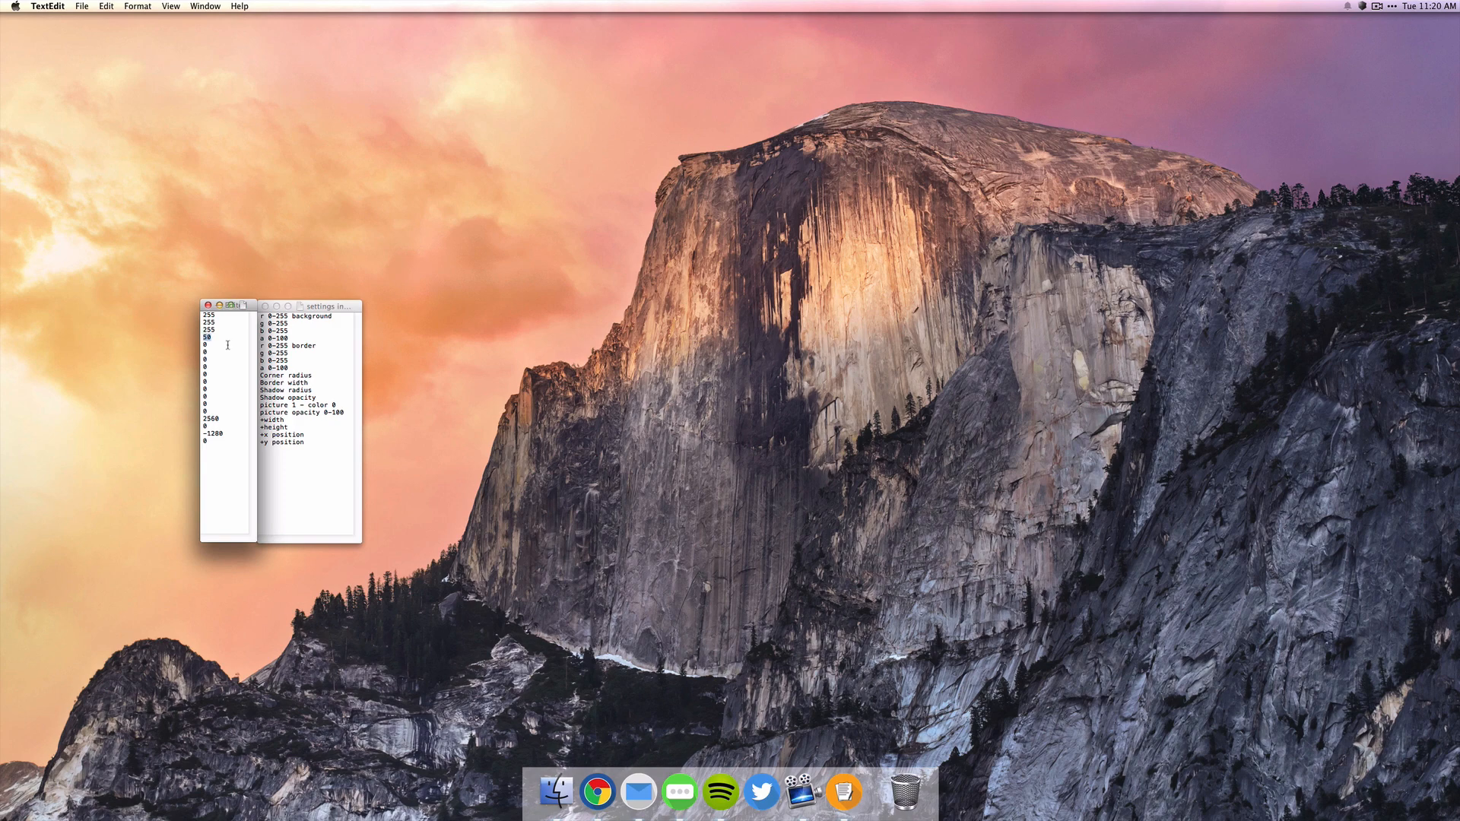
text(80)
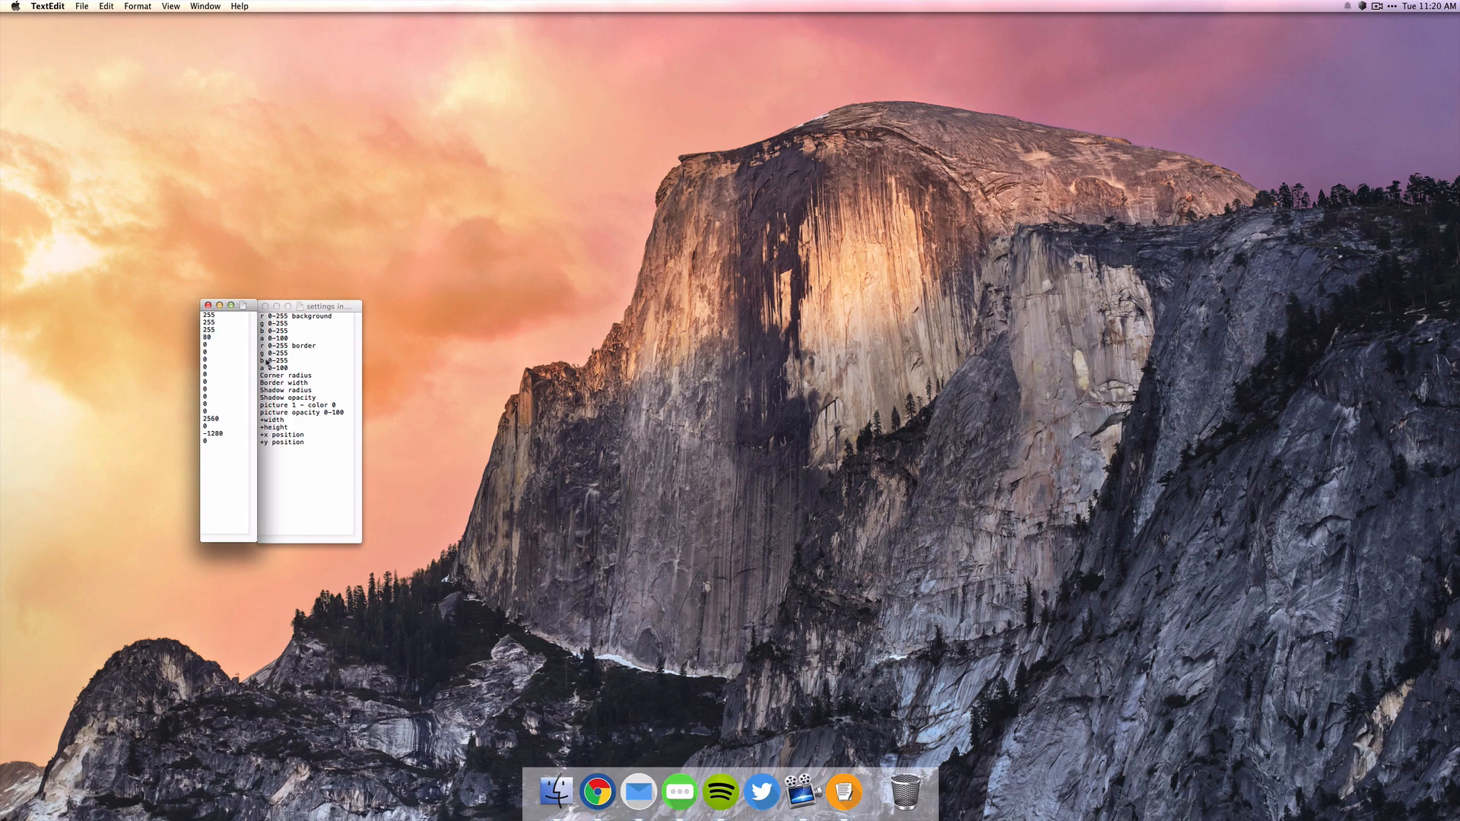
click(595, 811)
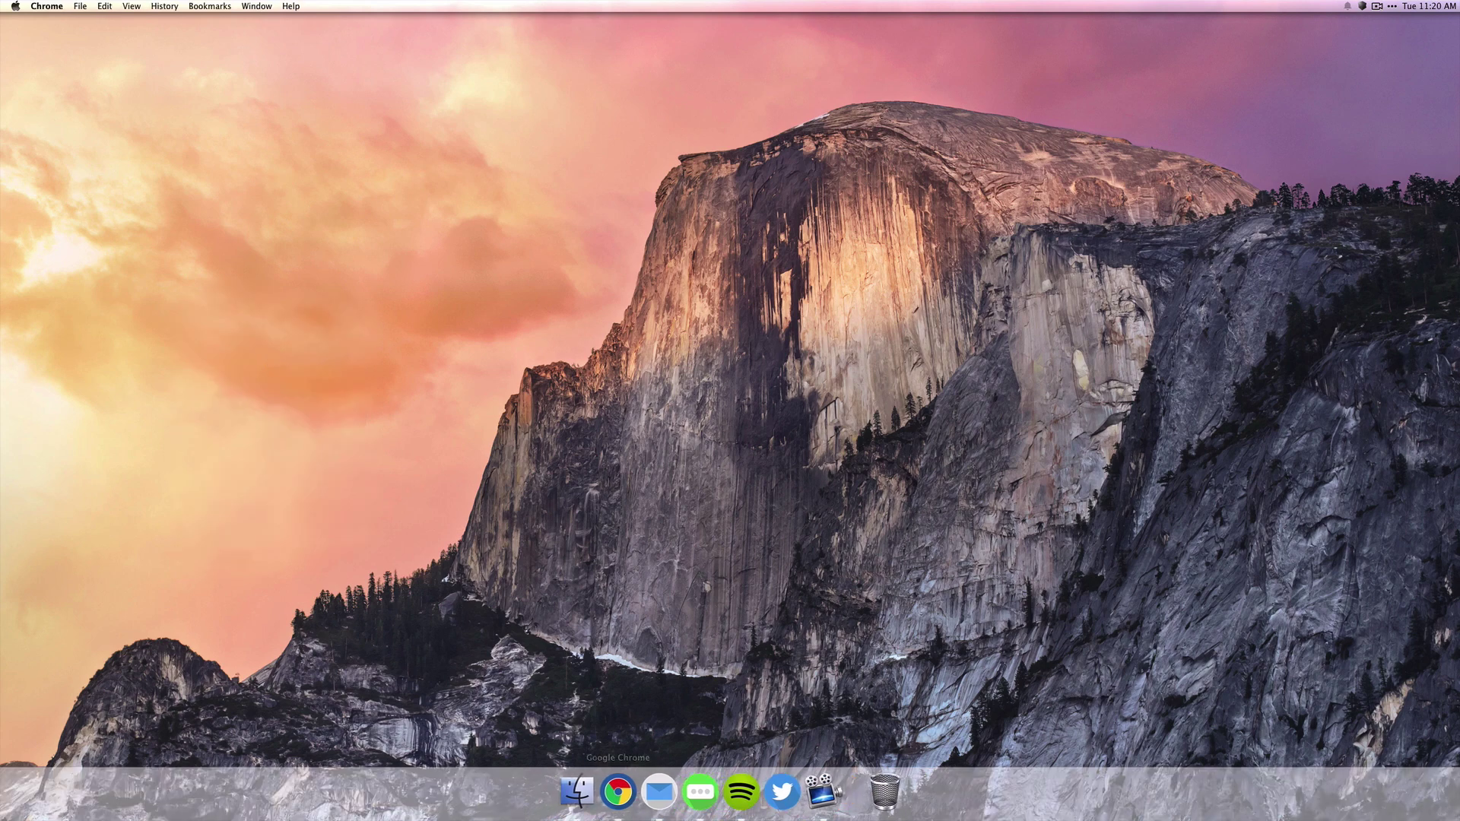